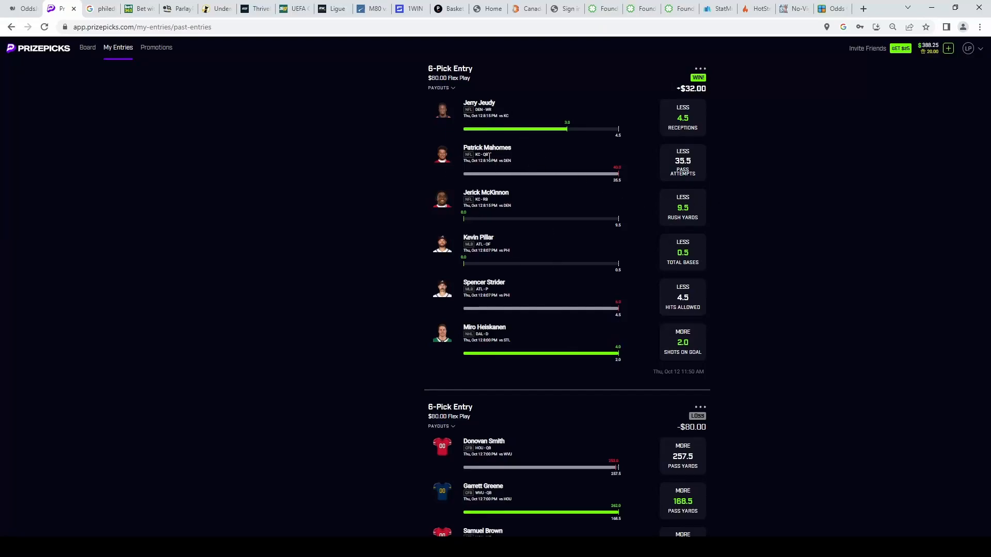
Add Zac Gallen under 16.0 pitching outs from the MLB board, then bring up the hitter Runs props.
scroll("down", 3)
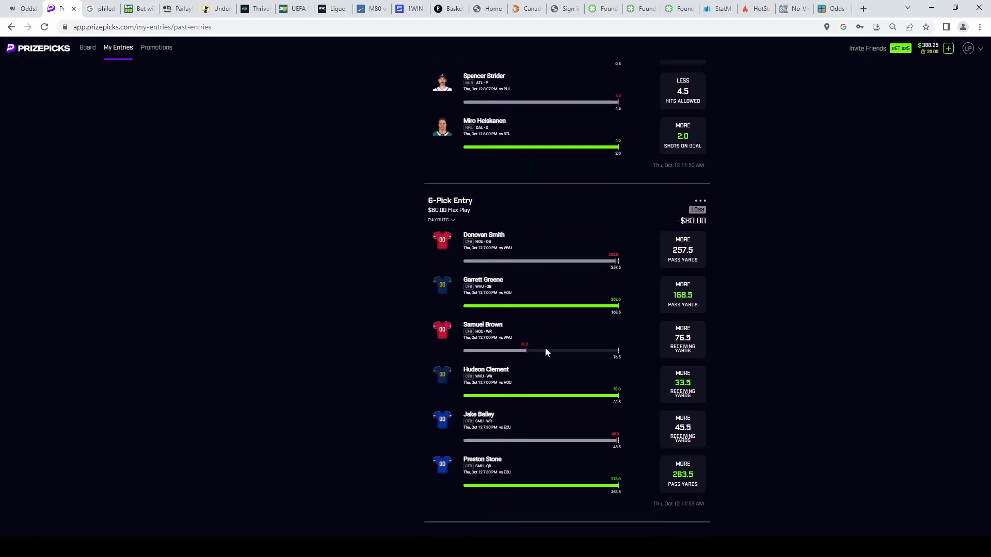
mouse_move(514, 314)
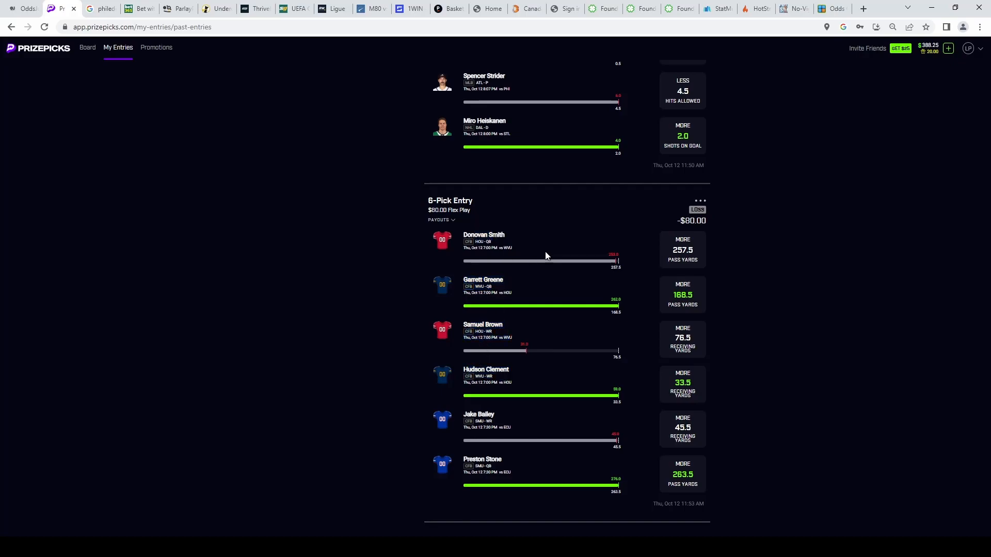
mouse_move(607, 468)
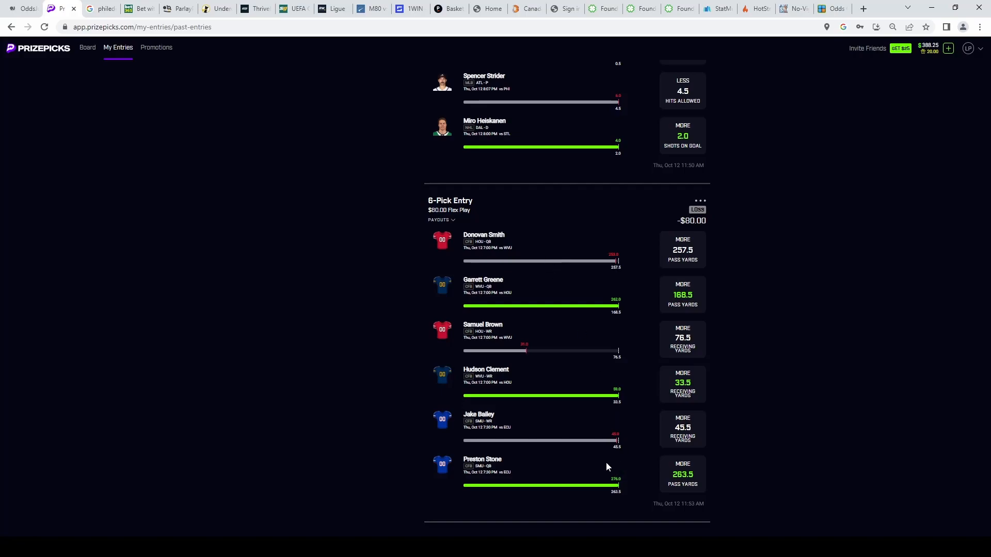
mouse_move(518, 458)
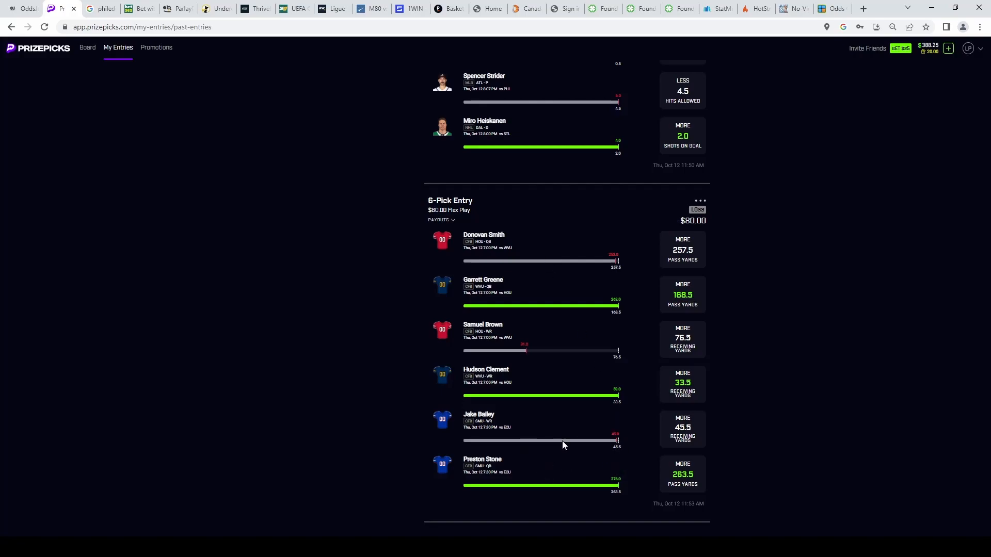
mouse_move(546, 399)
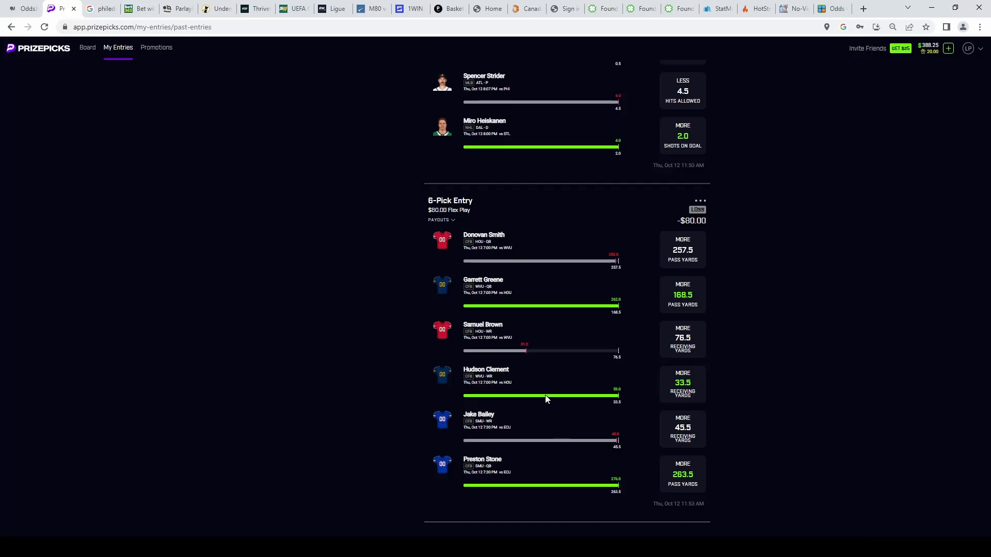
left_click(87, 47)
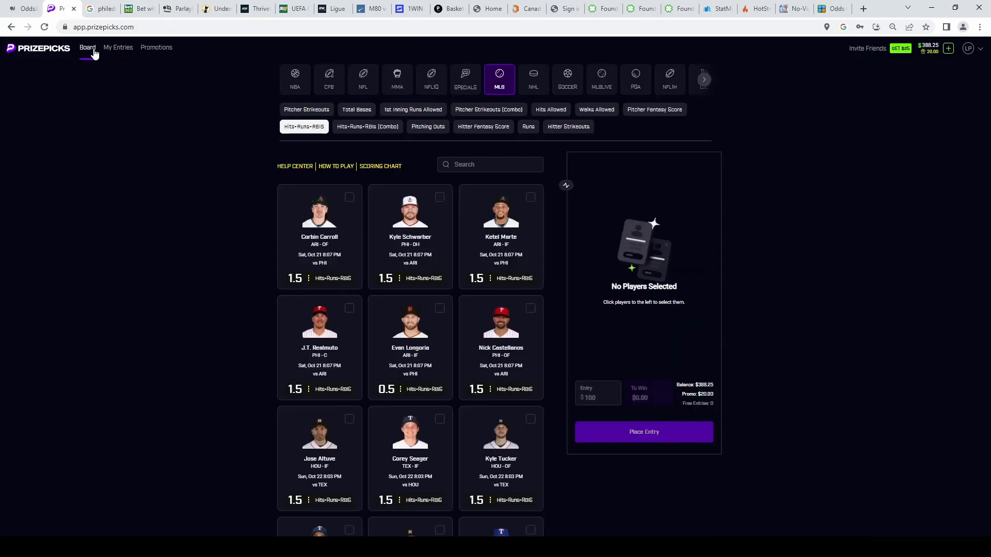
left_click(306, 109)
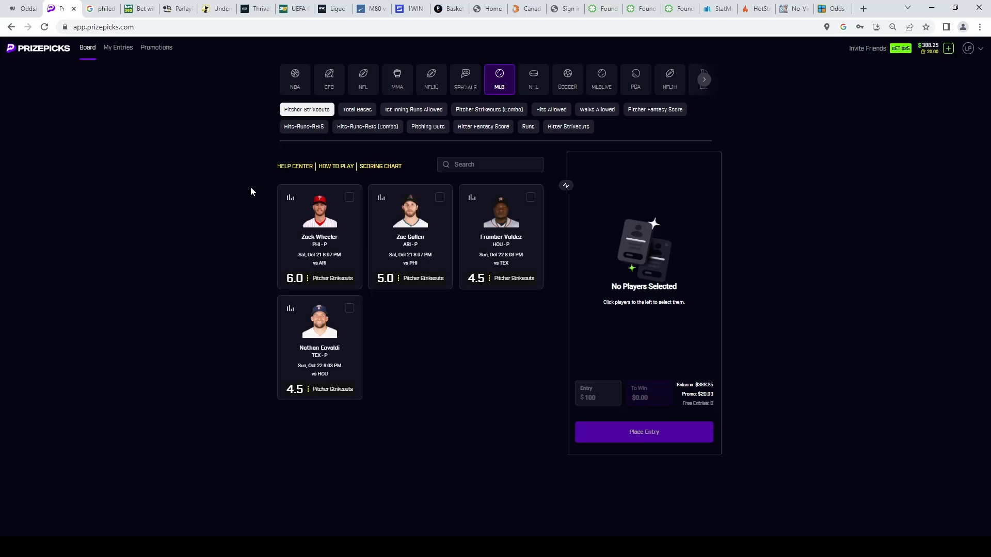
left_click(427, 126)
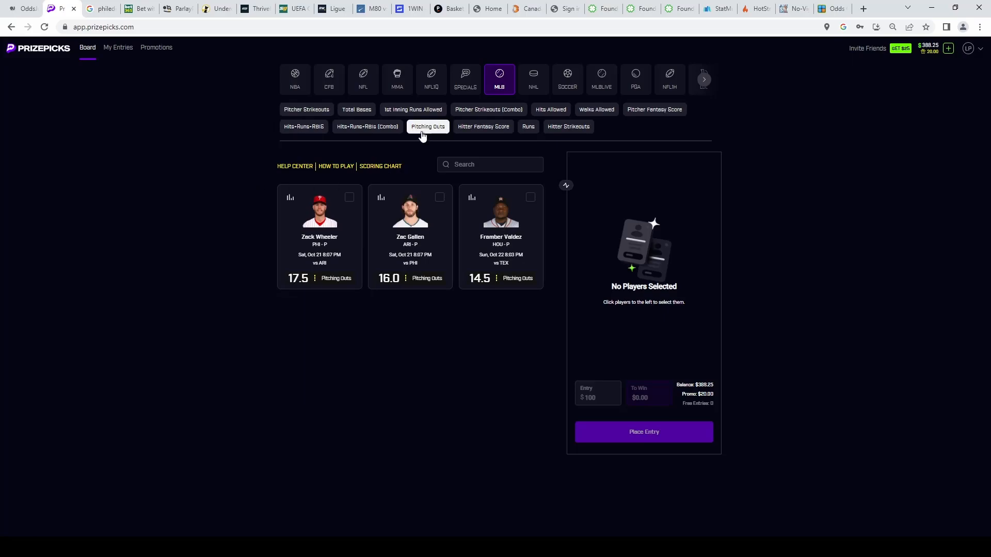
left_click(409, 215)
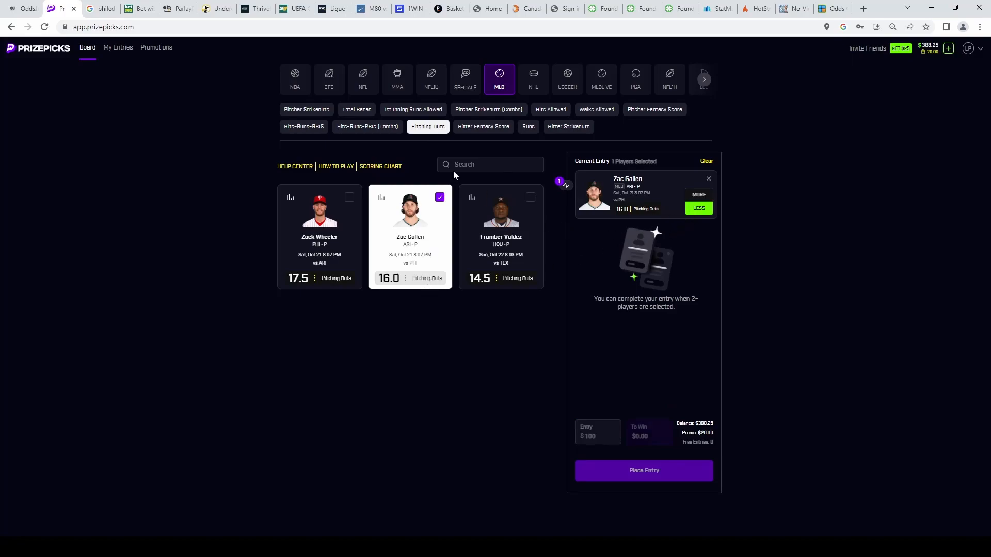
left_click(528, 126)
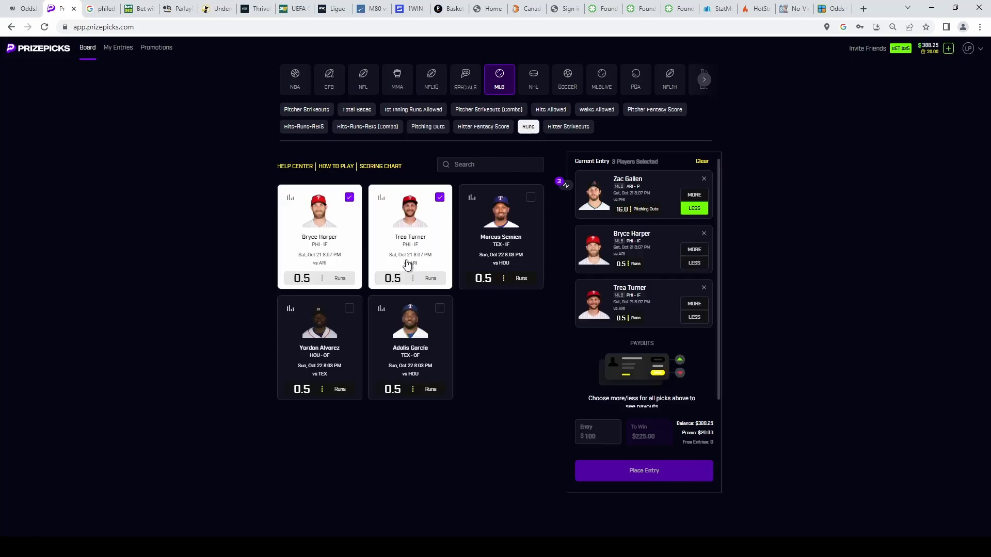
Take more 0.5 runs for a Phillies hitter and show the Total Bases props.
left_click(697, 304)
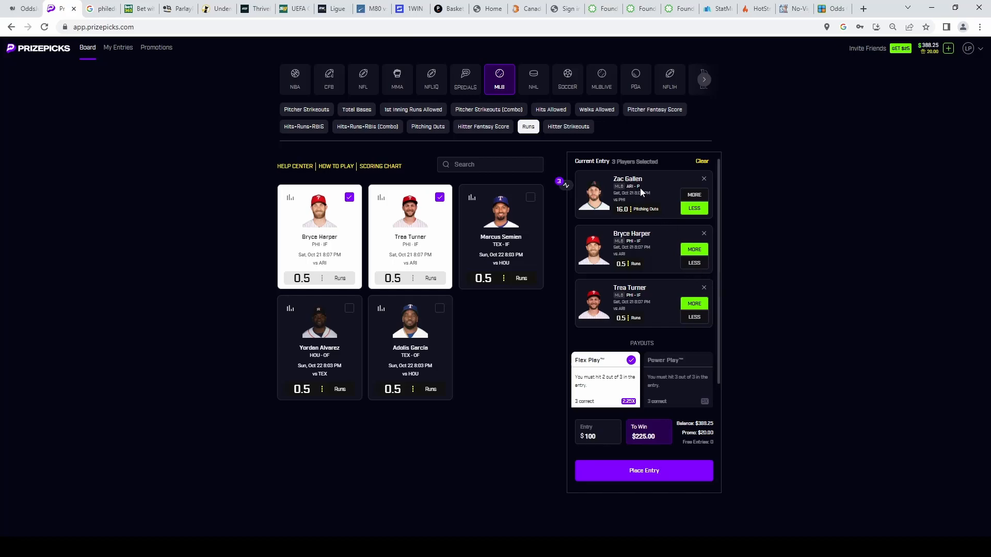
mouse_move(658, 268)
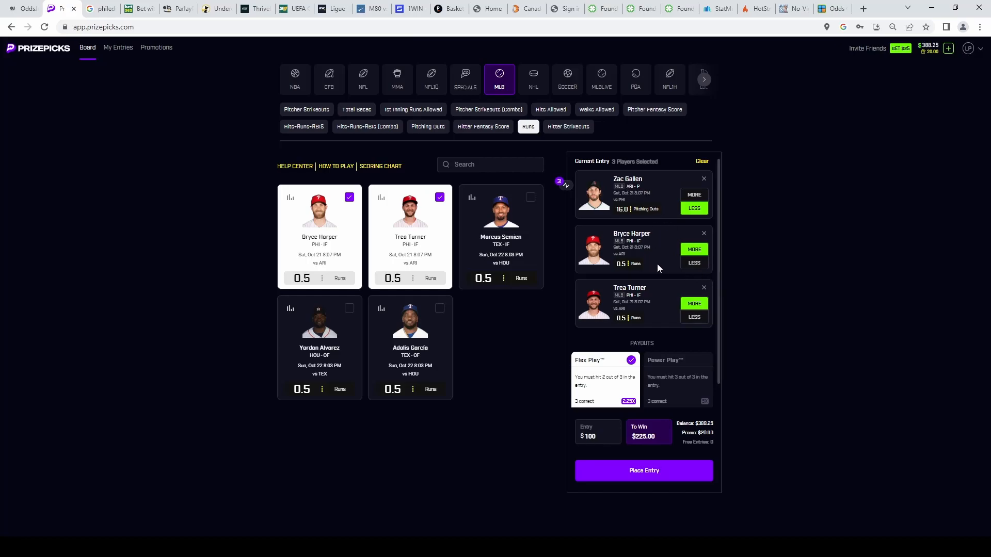
mouse_move(659, 308)
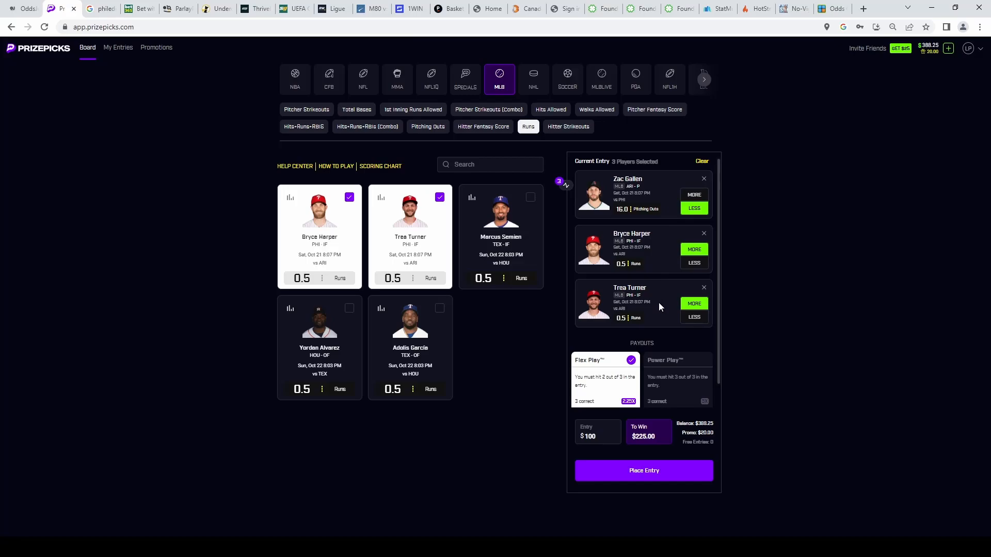
mouse_move(638, 212)
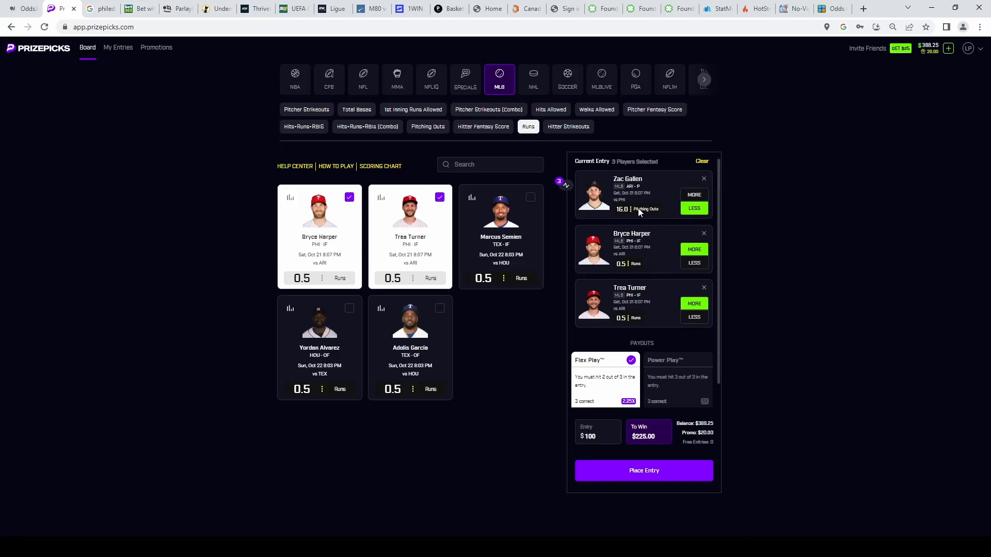
mouse_move(653, 222)
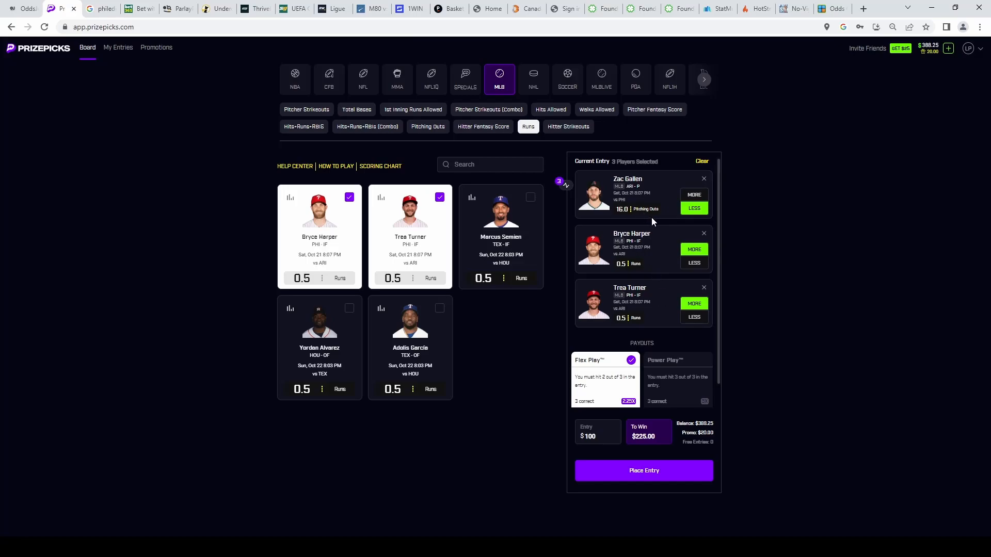
mouse_move(637, 255)
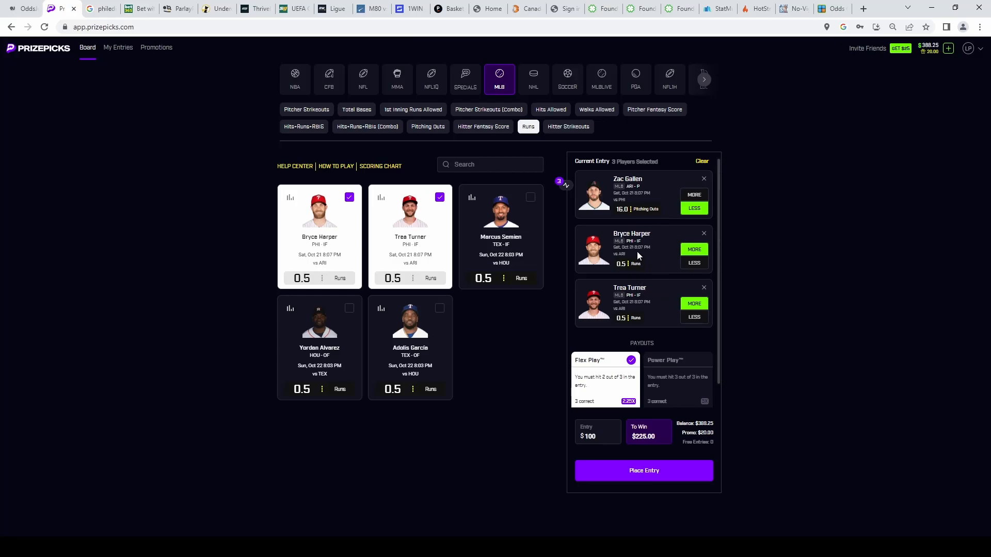
left_click(366, 127)
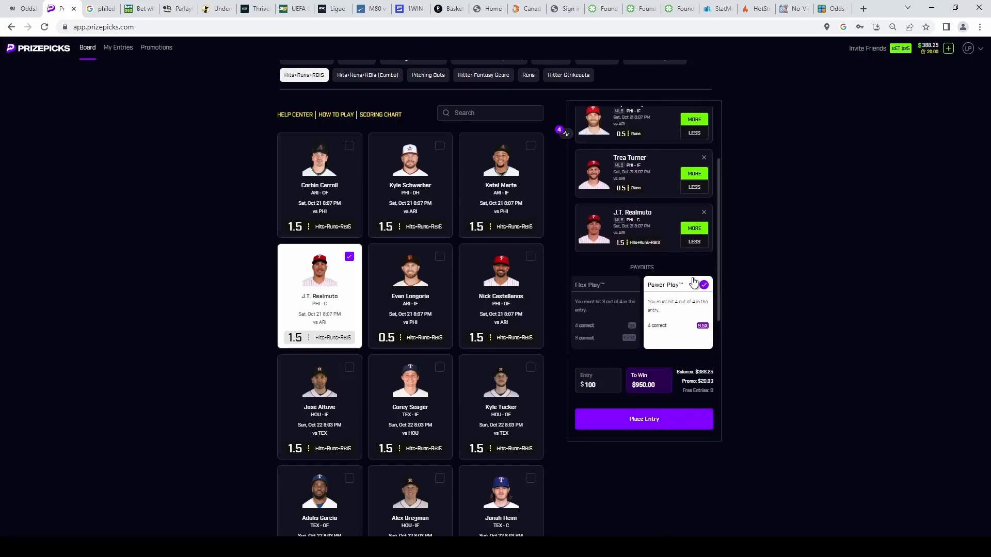
mouse_move(335, 290)
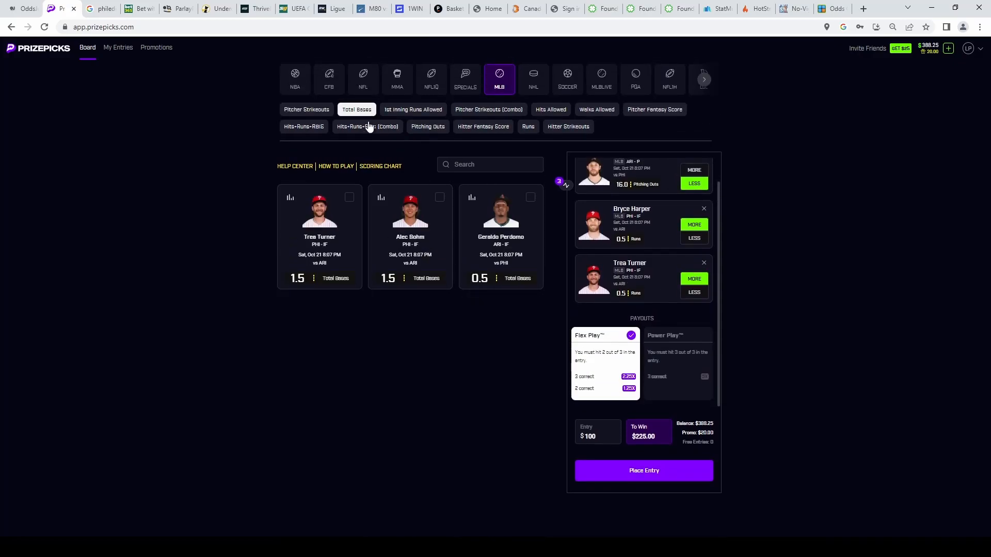
Add Alec Bohm more 1.5 total bases as the fourth pick and view the Phillies box score search.
left_click(409, 237)
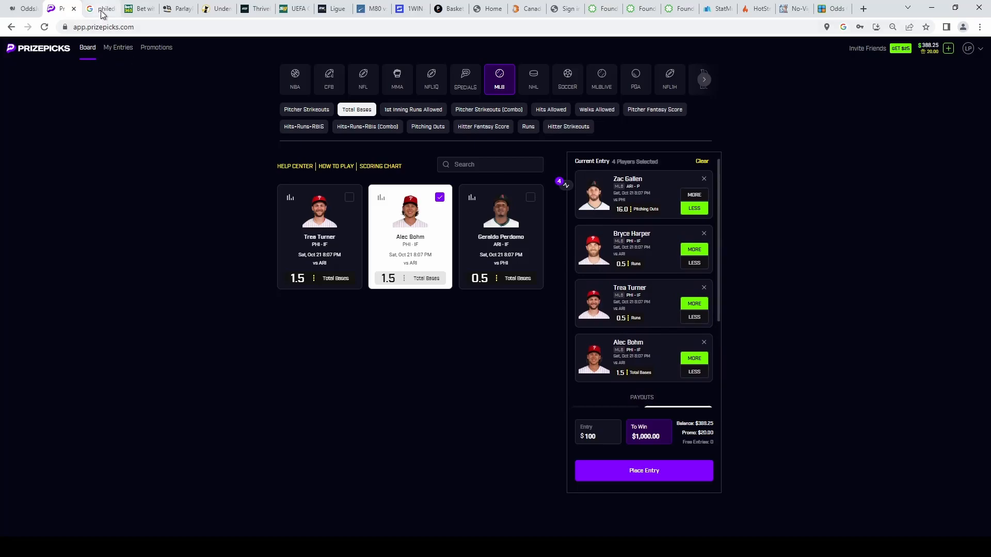
left_click(98, 8)
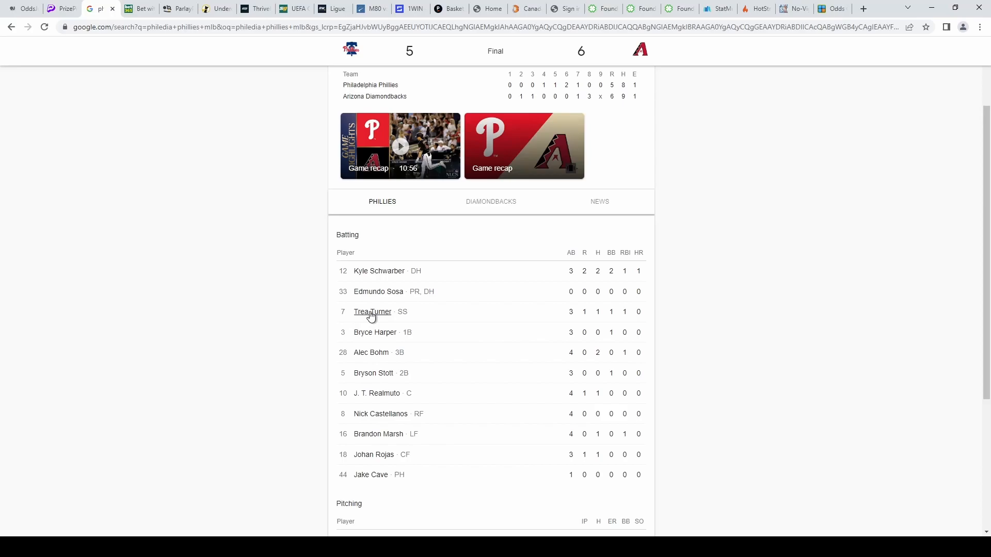
mouse_move(374, 332)
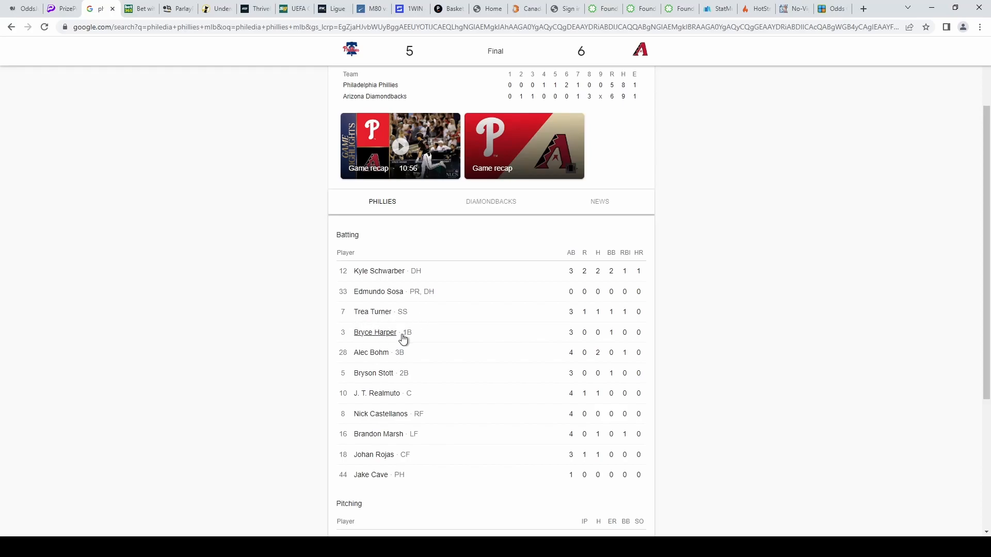
mouse_move(381, 327)
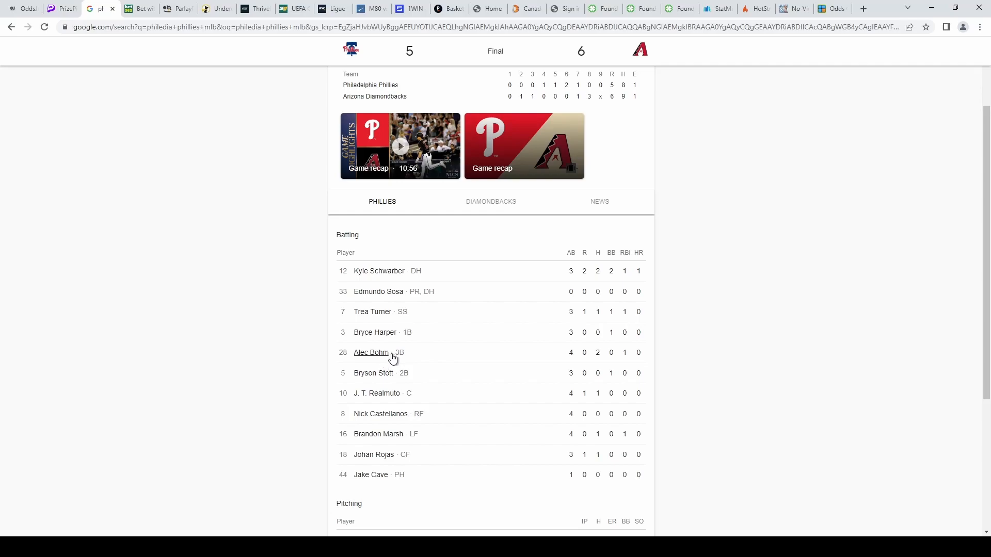
mouse_move(388, 358)
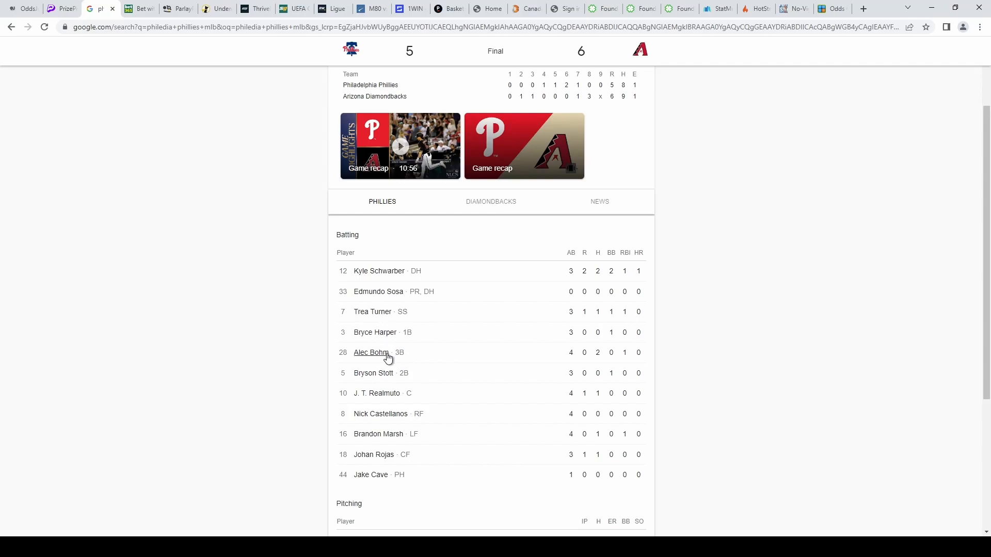
mouse_move(421, 360)
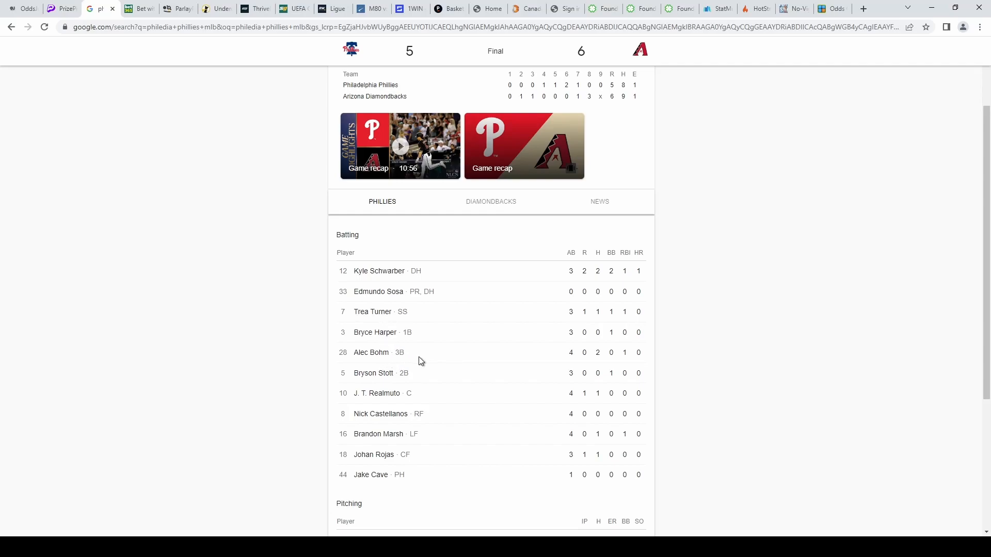
mouse_move(374, 332)
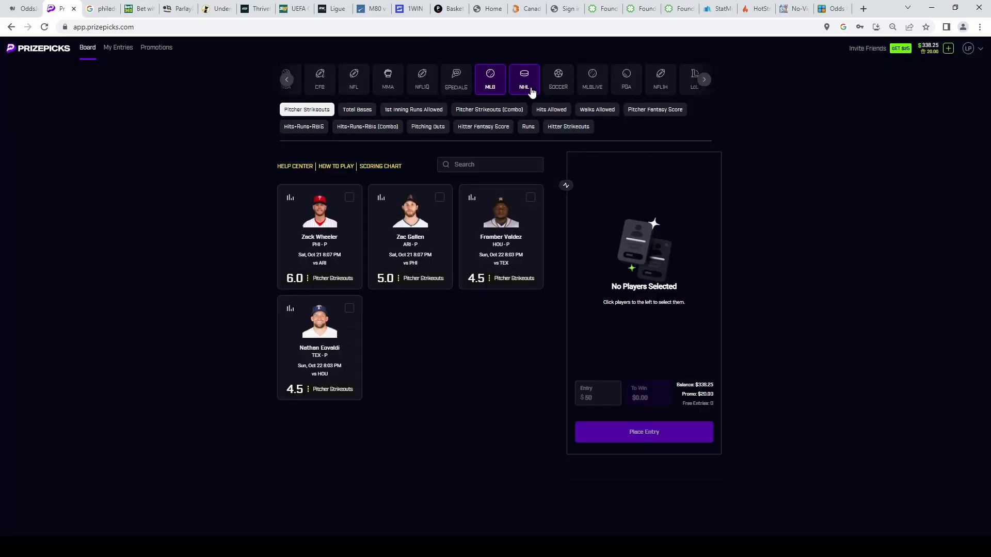
On the NHL board take Sergachev under 0.5 assists and search for 'kris'.
left_click(524, 76)
type("serg")
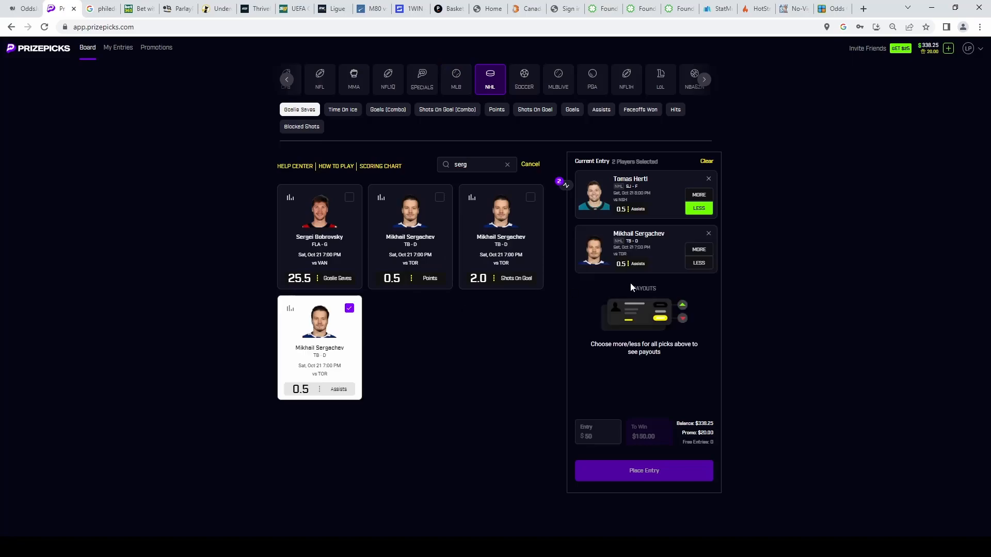
left_click(698, 262)
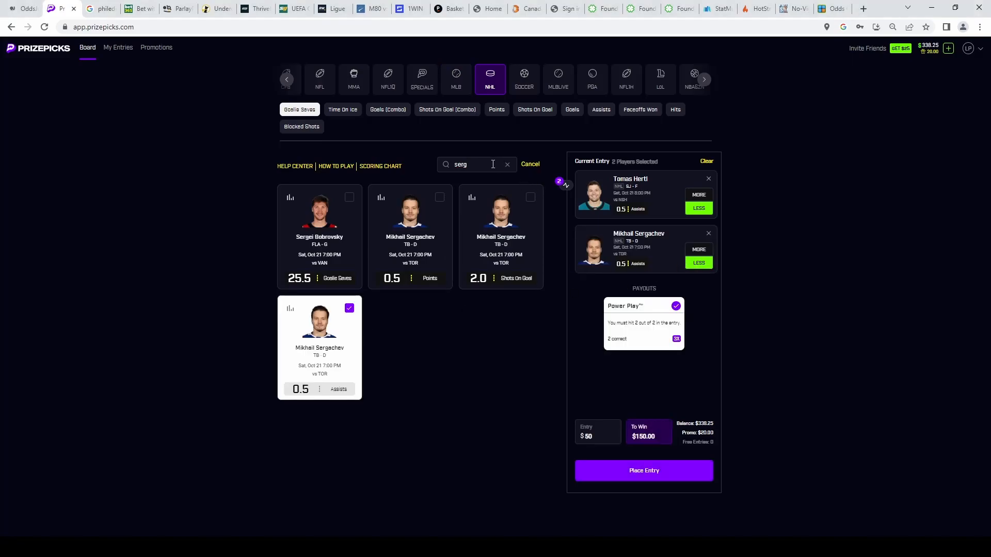
type("kris")
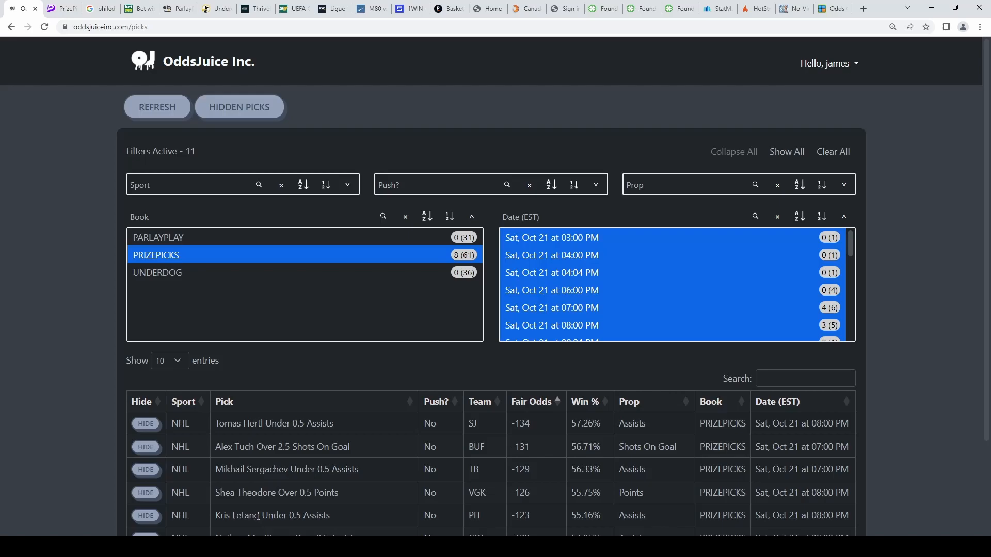
mouse_move(272, 481)
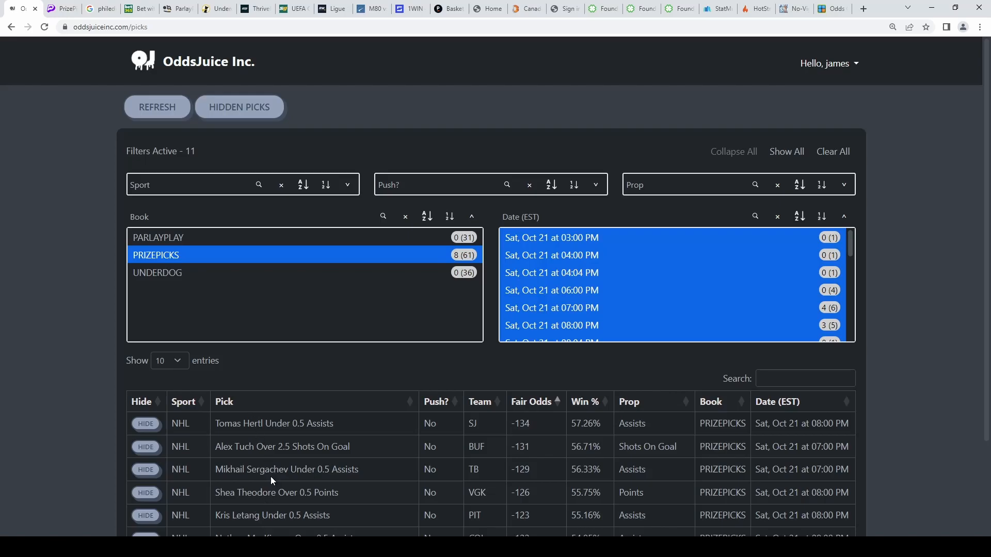
mouse_move(550, 470)
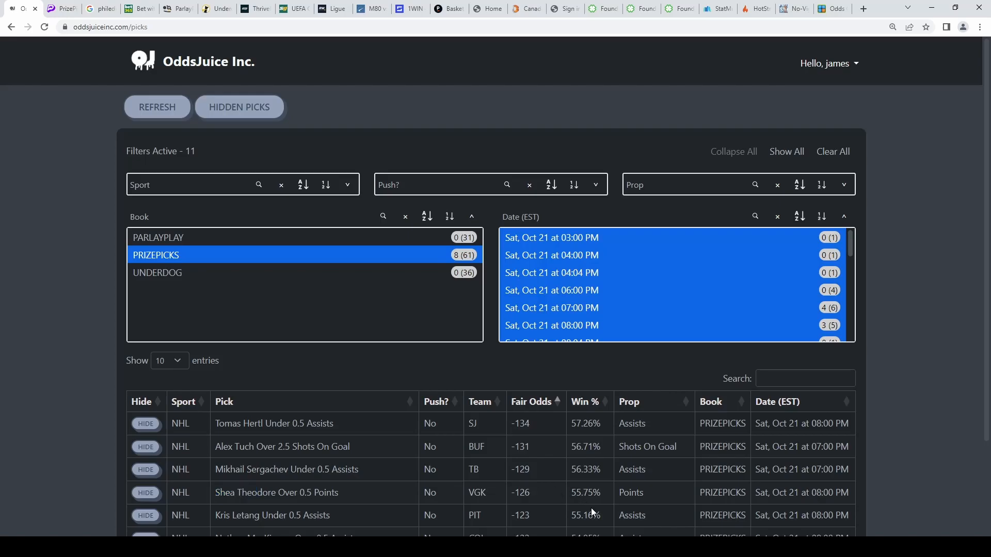
mouse_move(376, 512)
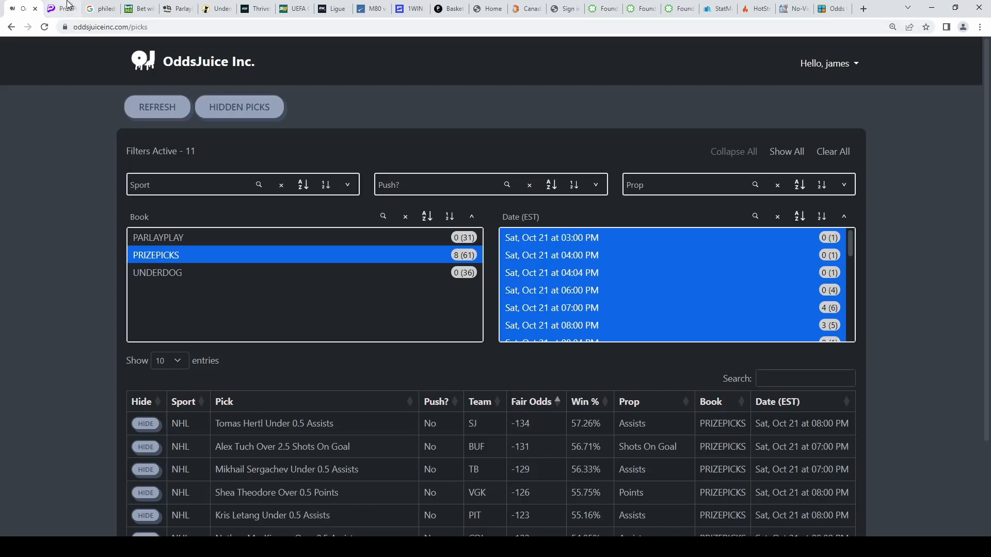
Return to the PrizePicks tab showing the four-pick NHL slip.
left_click(60, 8)
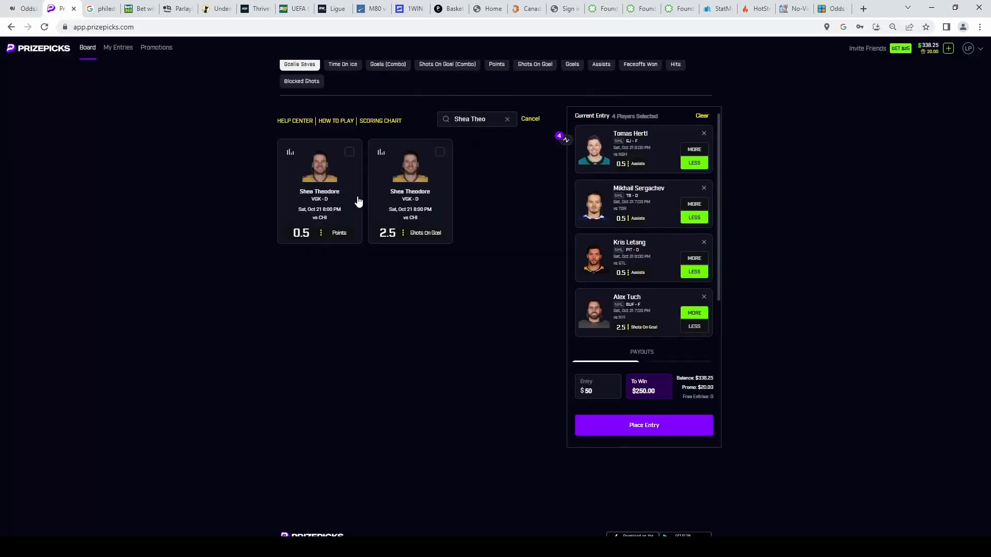